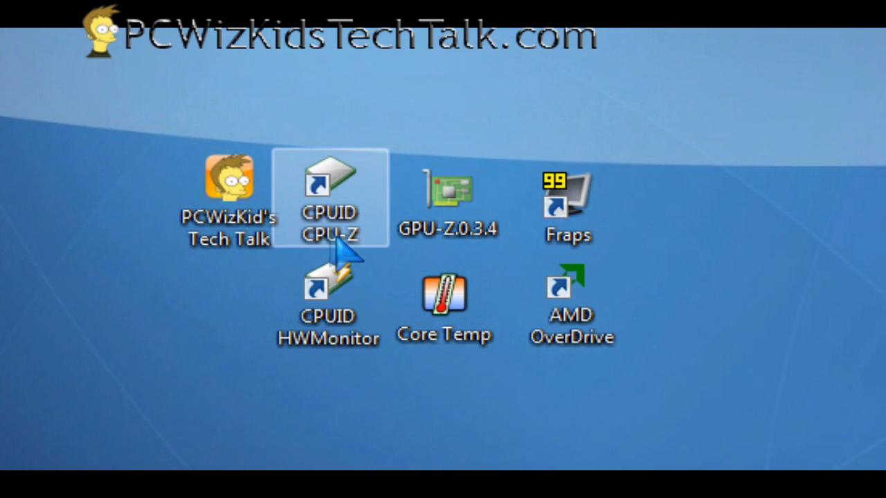
# Browse the desktop shortcuts (Fraps, AMD OverDrive) and launch CPU-Z showing the AMD Phenom II X4 965
pyautogui.click(327, 298)
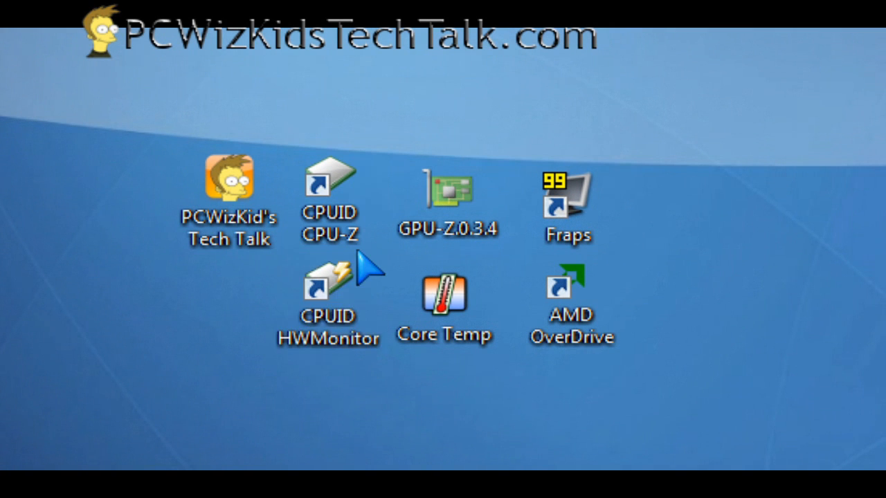
pyautogui.click(329, 201)
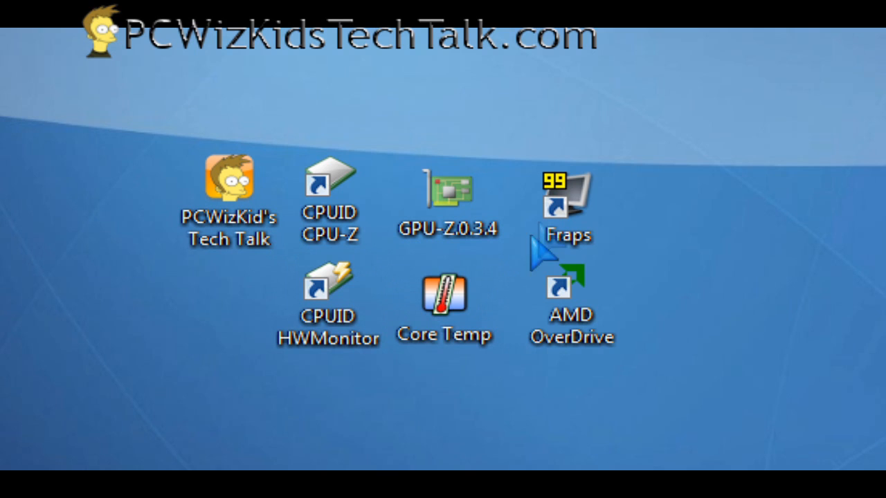
pyautogui.click(567, 208)
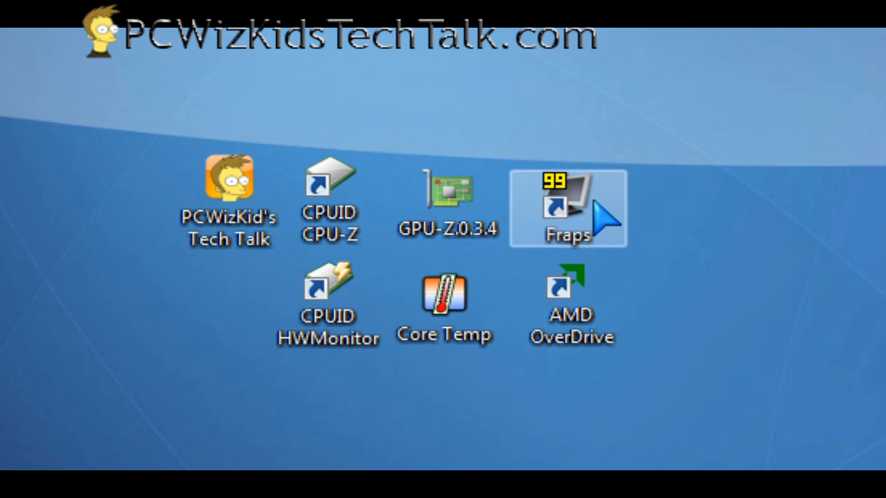
pyautogui.click(570, 302)
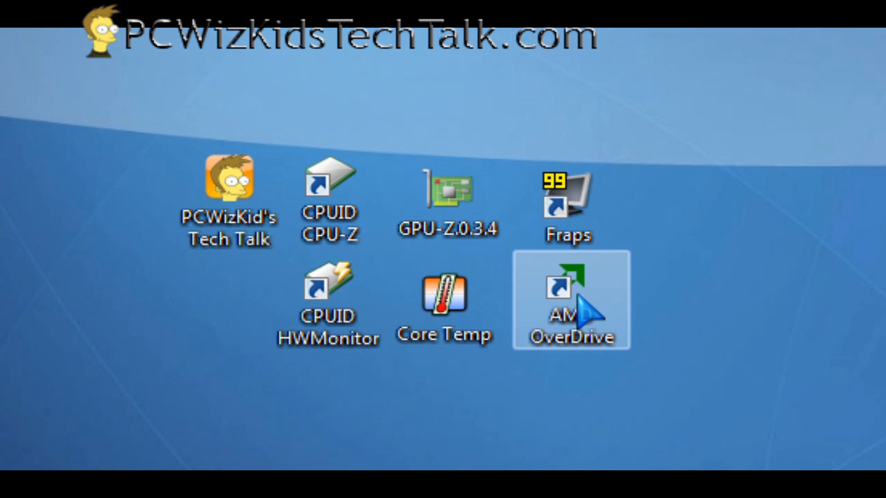
pyautogui.moveTo(550, 297)
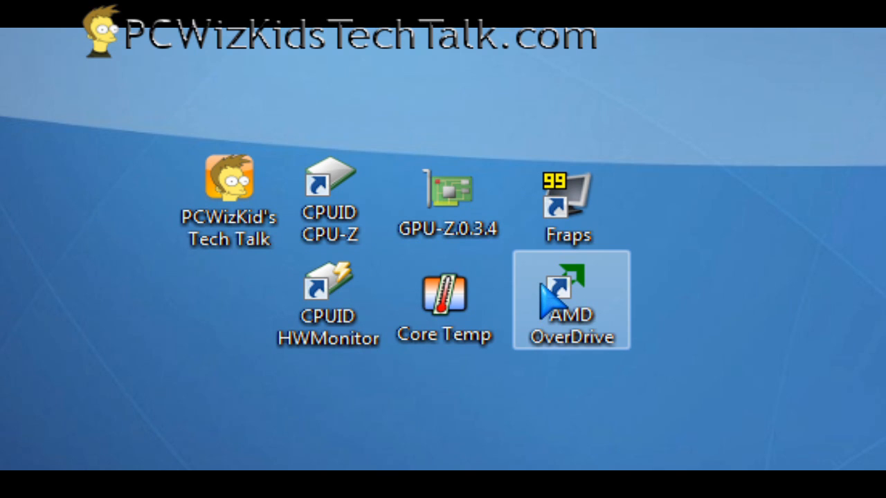
pyautogui.click(330, 201)
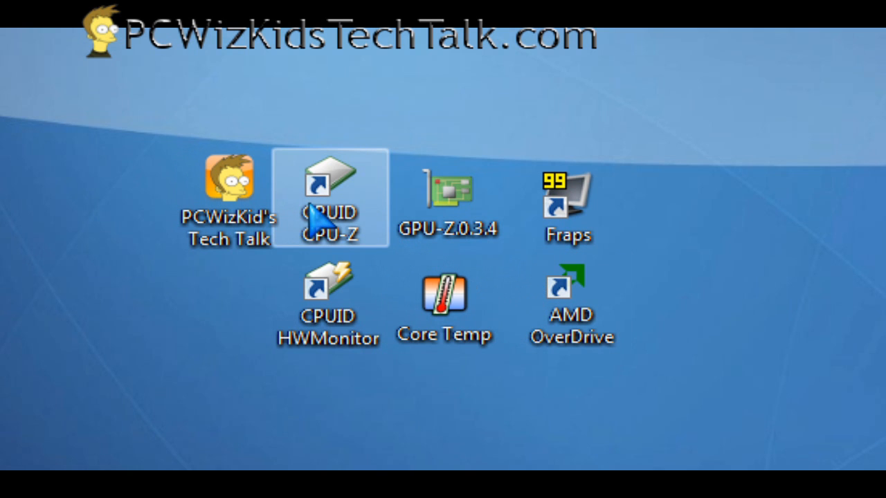
pyautogui.doubleClick(329, 183)
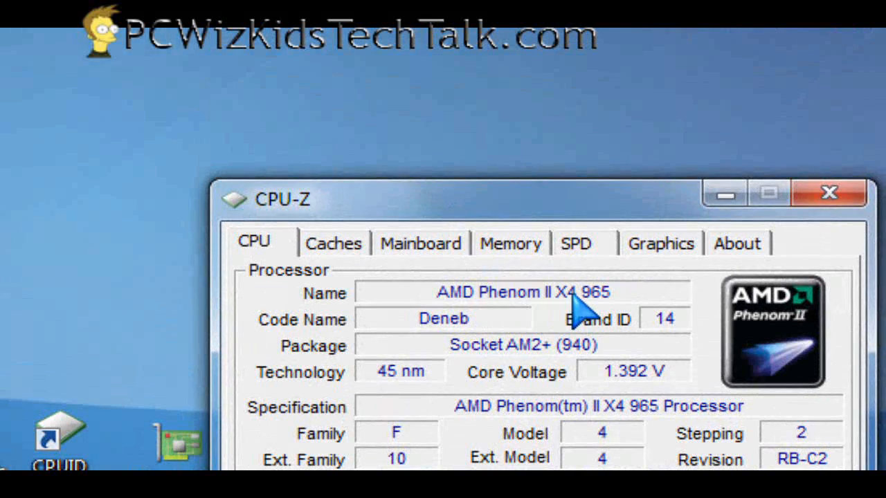
pyautogui.moveTo(357, 346)
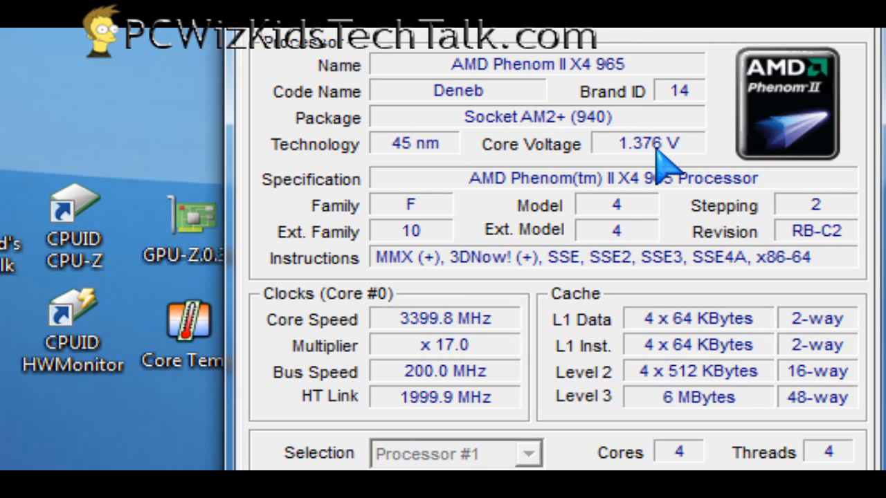
# Show the Mainboard details: ASUSTeK M4A785TD-M EVO with American Megatrends BIOS dated 08/14/2009
pyautogui.click(425, 119)
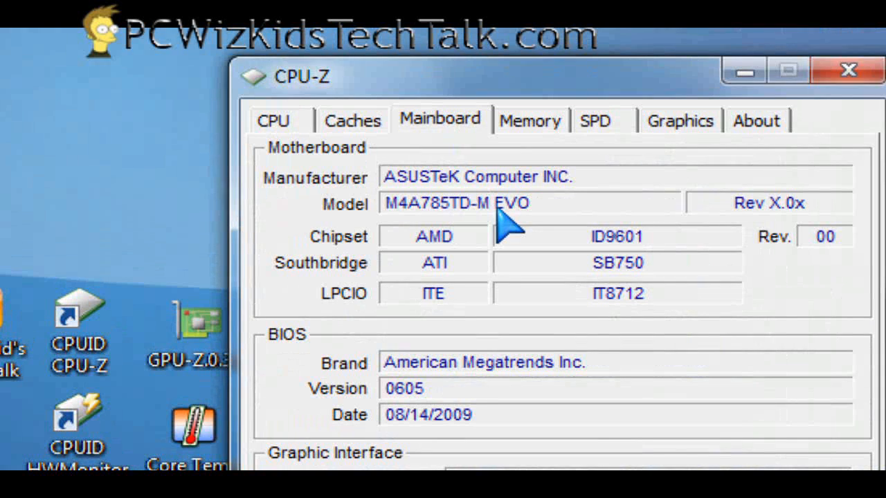
# Review the 4096 MB dual-channel DDR3 memory, the 2048 MB slot #3 module and the Radeon HD 4890 graphics
pyautogui.click(529, 119)
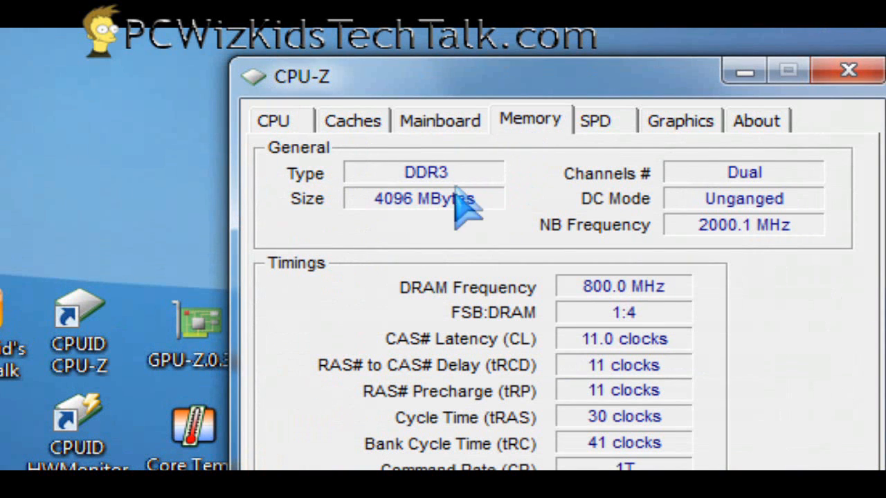
pyautogui.moveTo(612, 138)
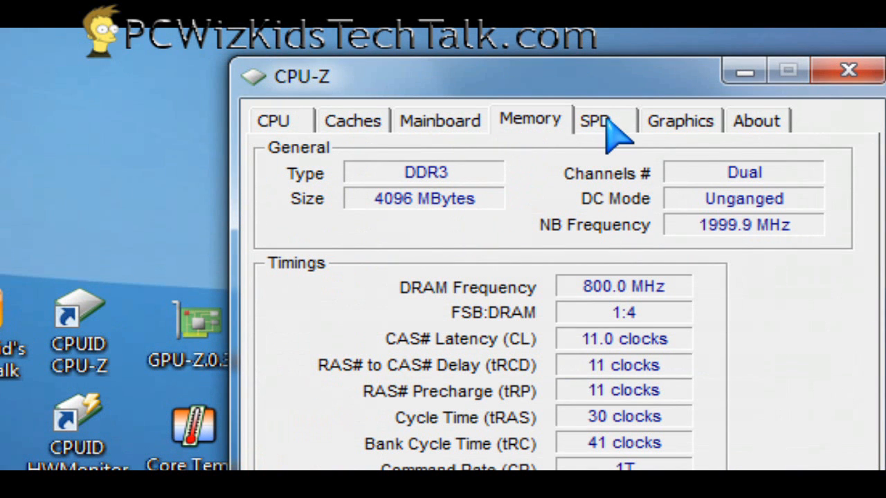
pyautogui.click(594, 119)
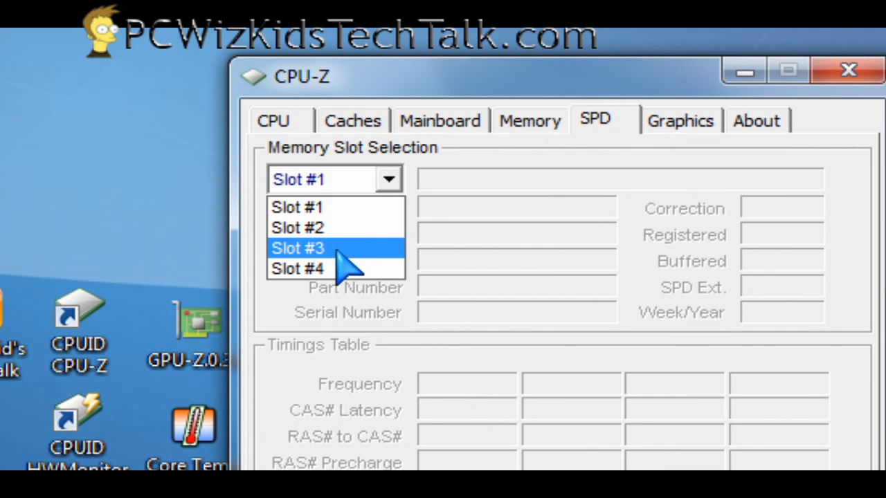
pyautogui.click(296, 248)
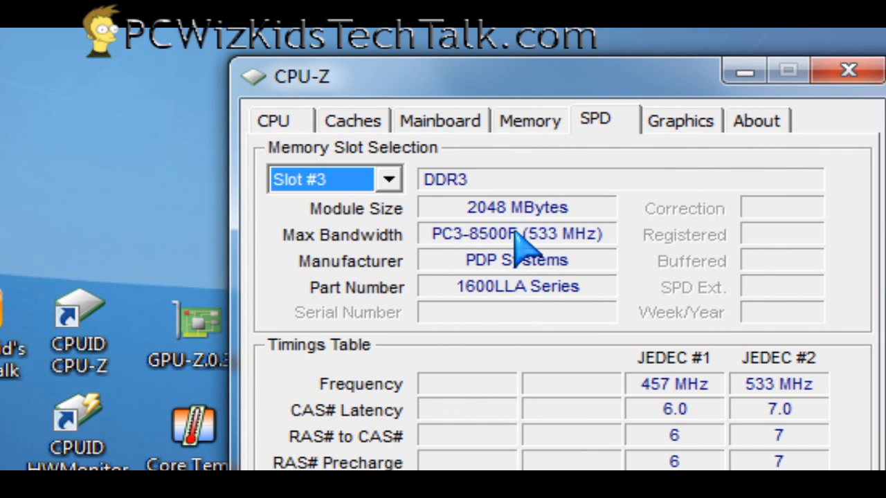
pyautogui.moveTo(505, 305)
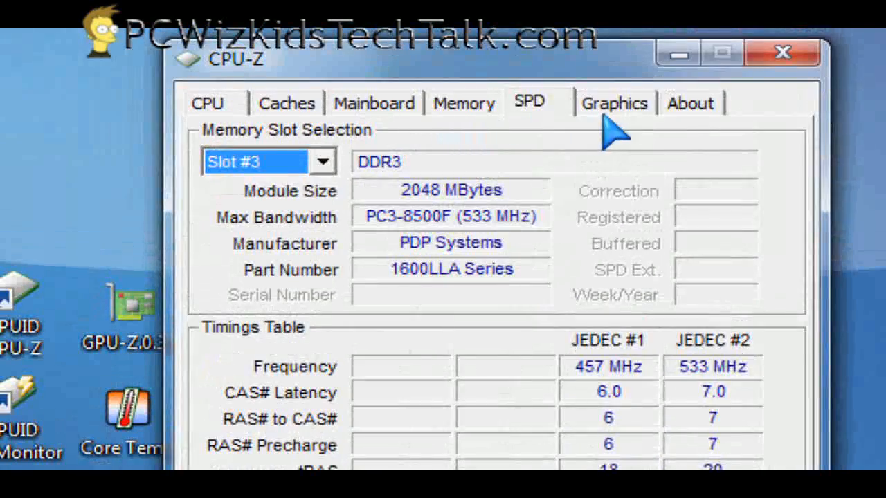
pyautogui.click(615, 102)
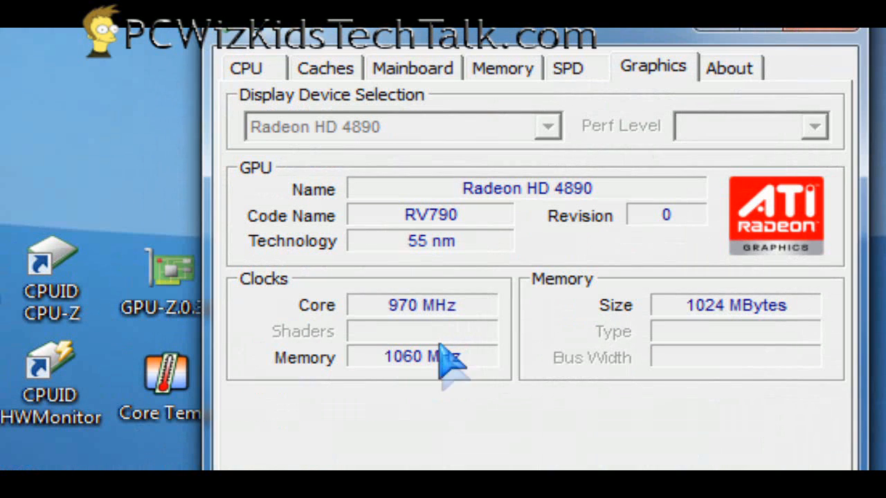
pyautogui.moveTo(440, 169)
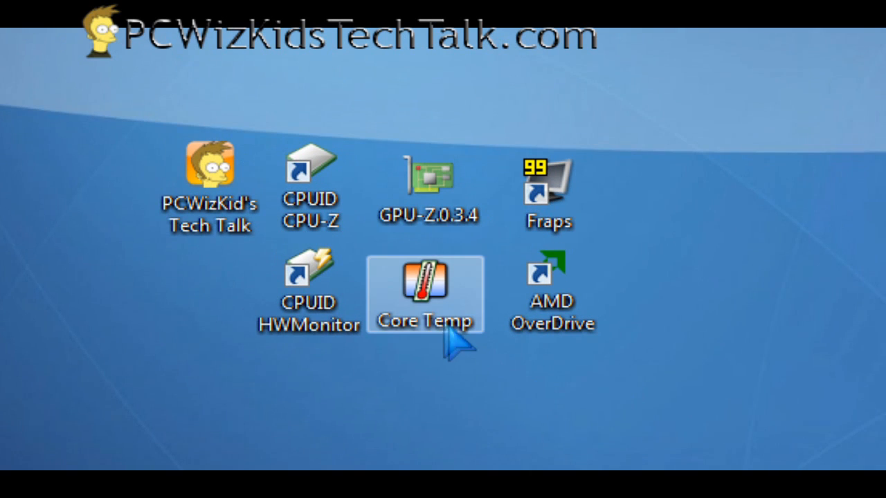
pyautogui.moveTo(426, 187)
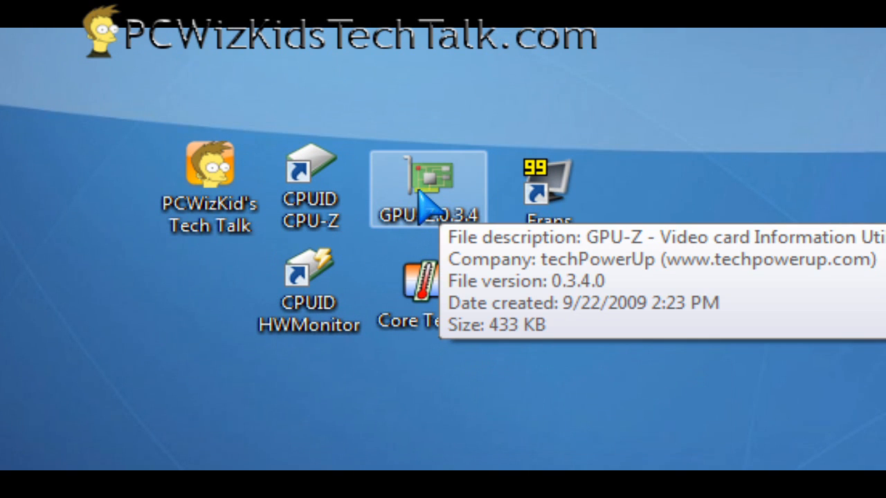
# Launch GPU-Z showing the Radeon HD 4800 Series: 1024 MB GDDR5, 970 MHz GPU clock, CrossFire disabled
pyautogui.doubleClick(428, 187)
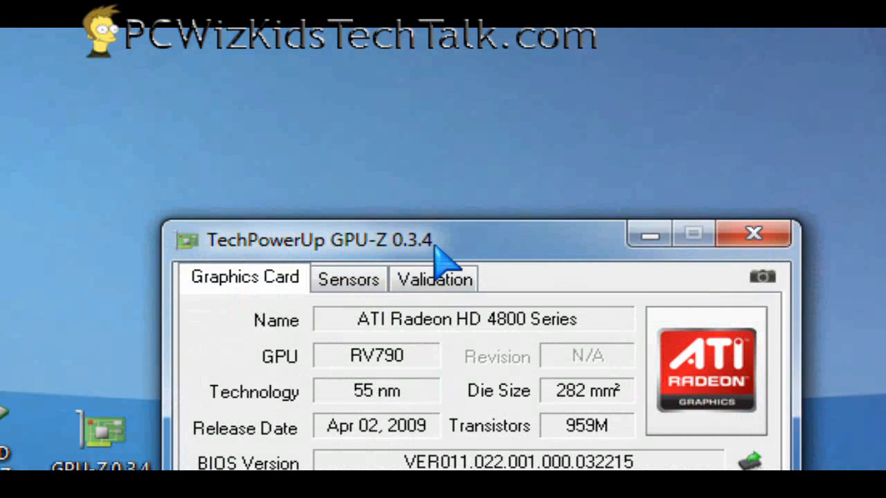
pyautogui.moveTo(312, 339)
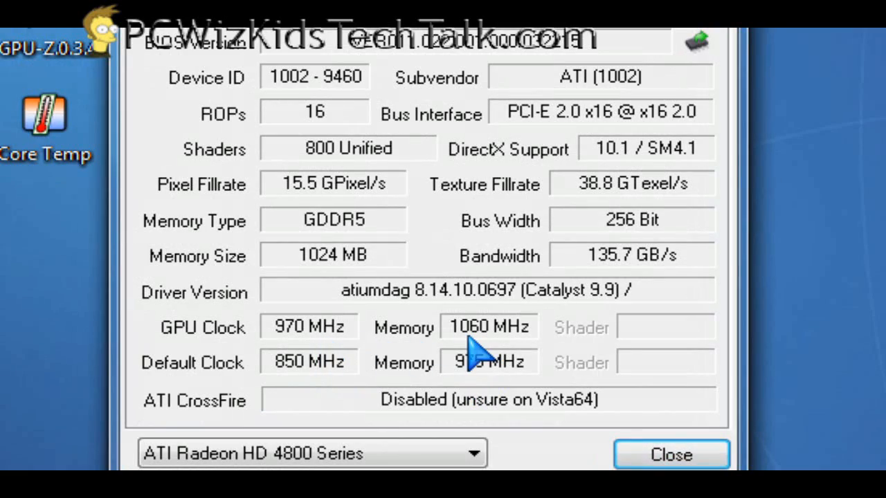
pyautogui.click(437, 120)
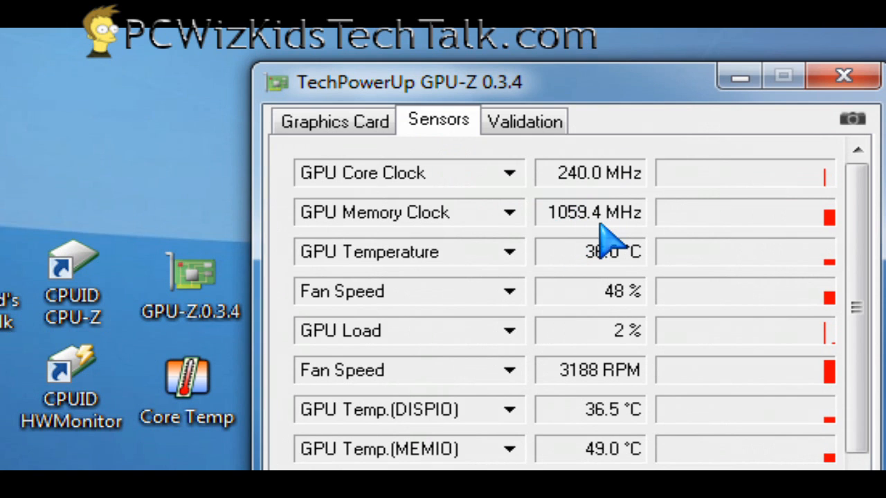
pyautogui.moveTo(629, 286)
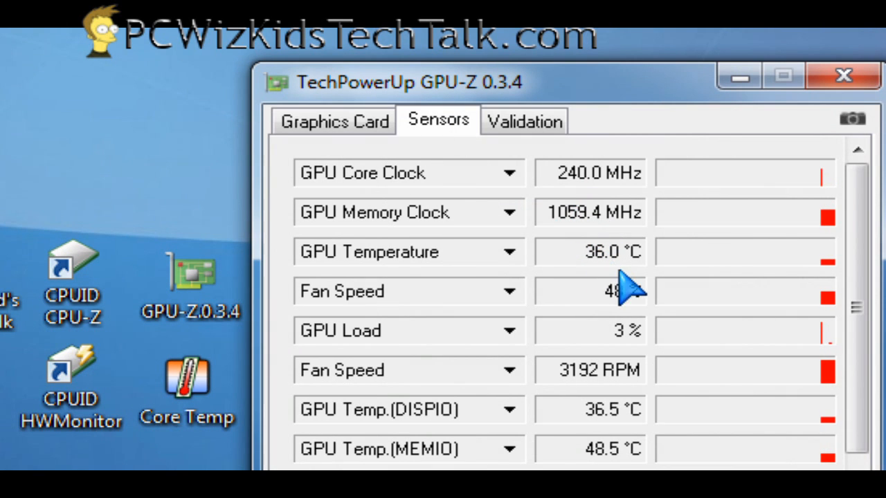
pyautogui.moveTo(575, 353)
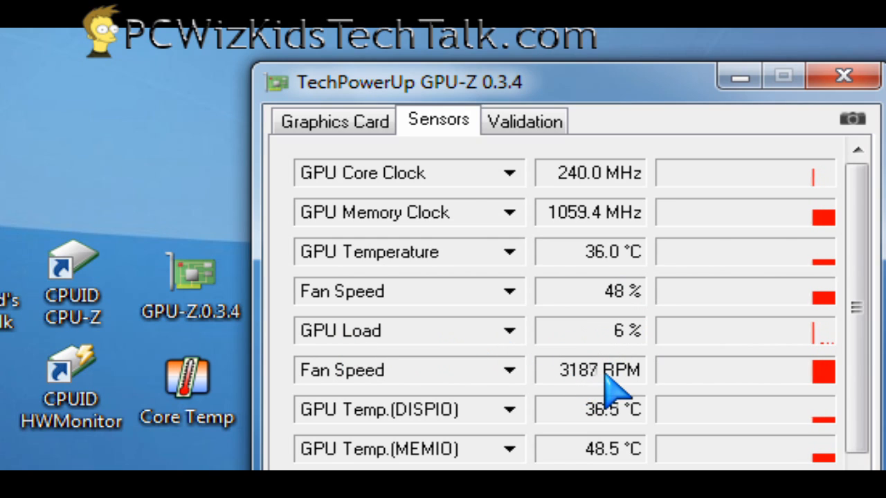
pyautogui.moveTo(398, 316)
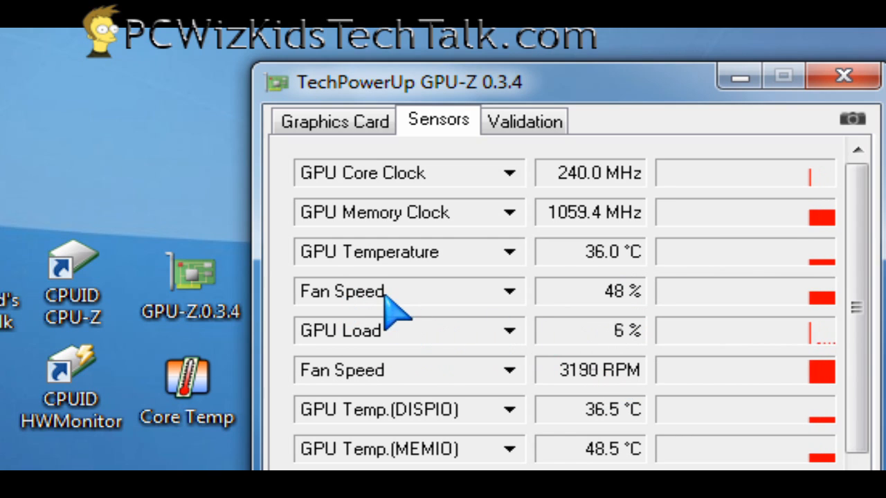
pyautogui.moveTo(637, 318)
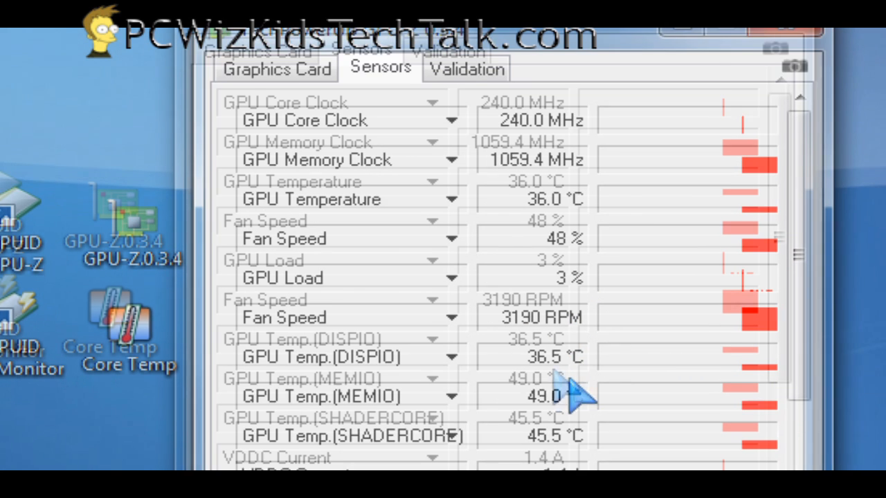
pyautogui.scroll(-3)
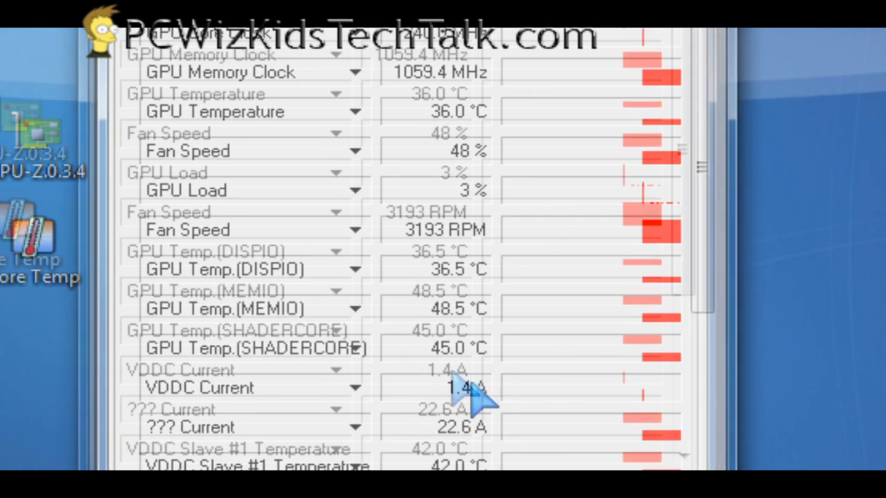
pyautogui.scroll(-3)
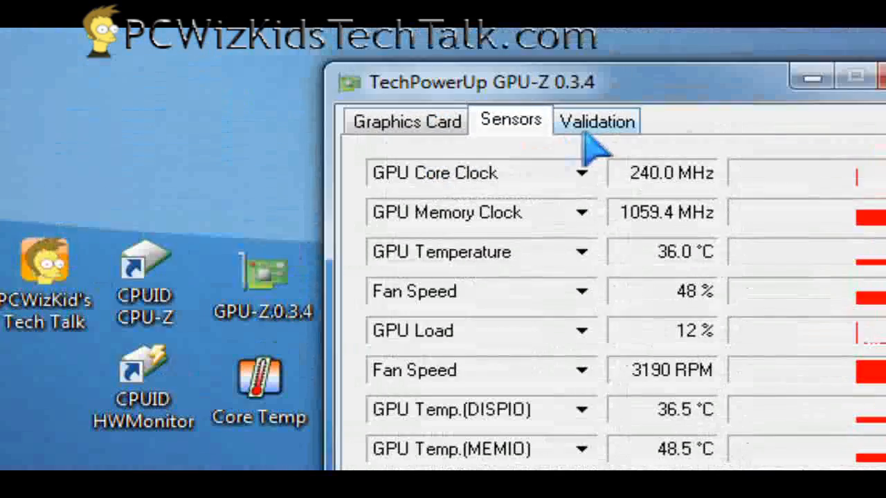
# View the Validation submission form and return to the Graphics Card details
pyautogui.click(595, 119)
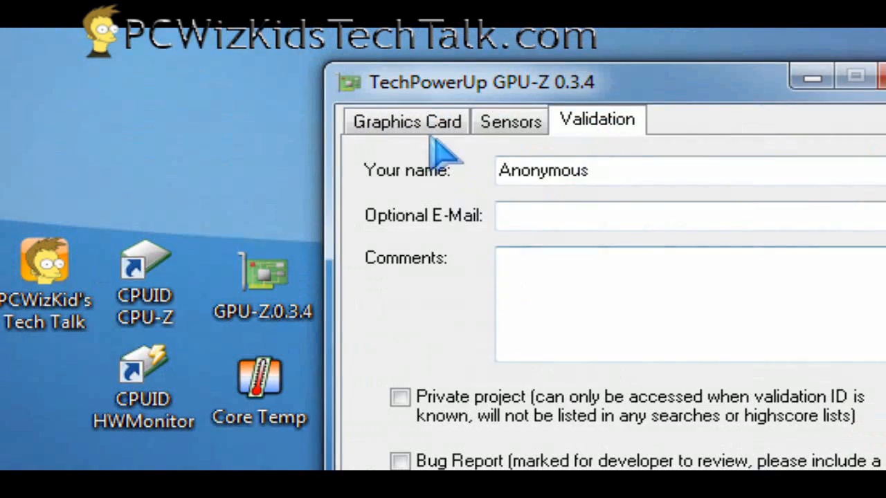
pyautogui.click(405, 121)
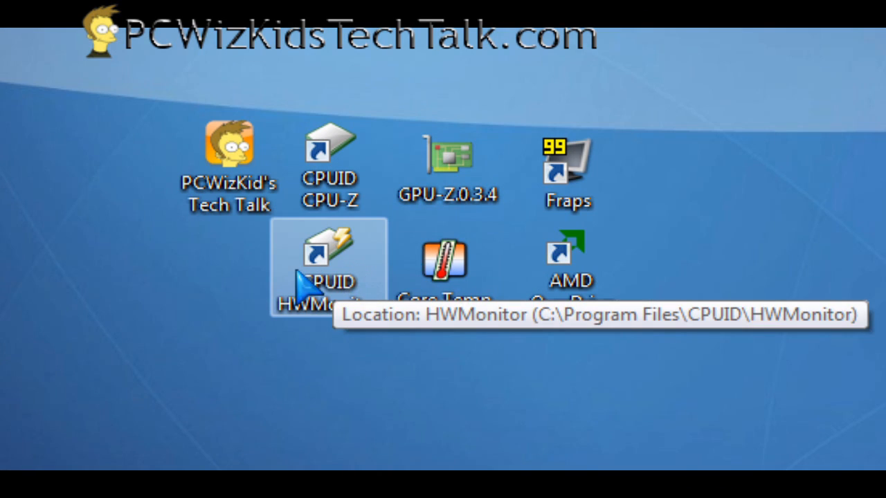
pyautogui.moveTo(457, 284)
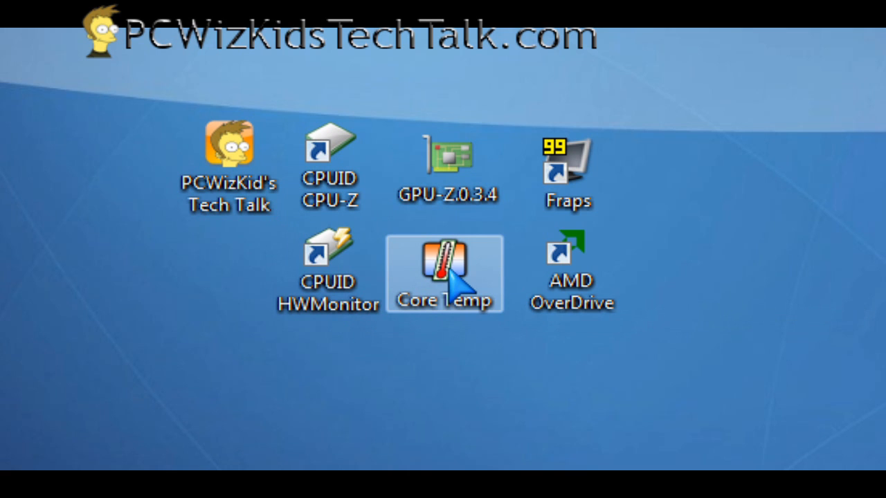
pyautogui.moveTo(445, 283)
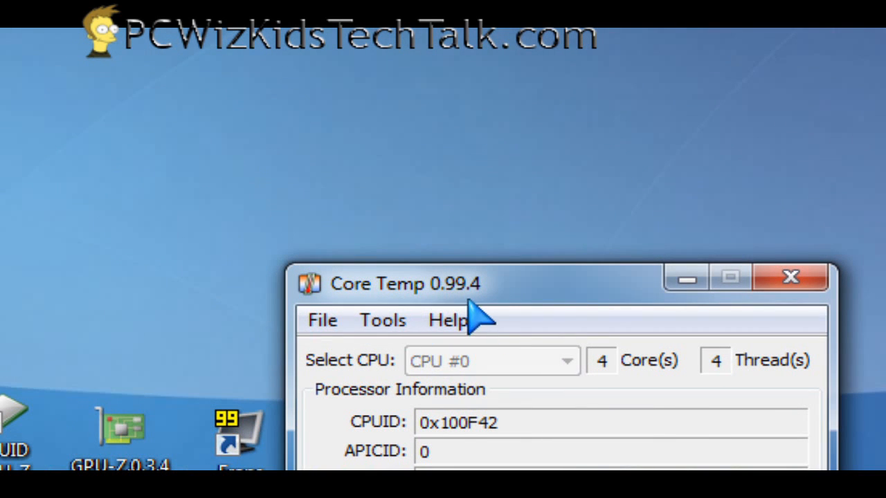
pyautogui.moveTo(512, 304)
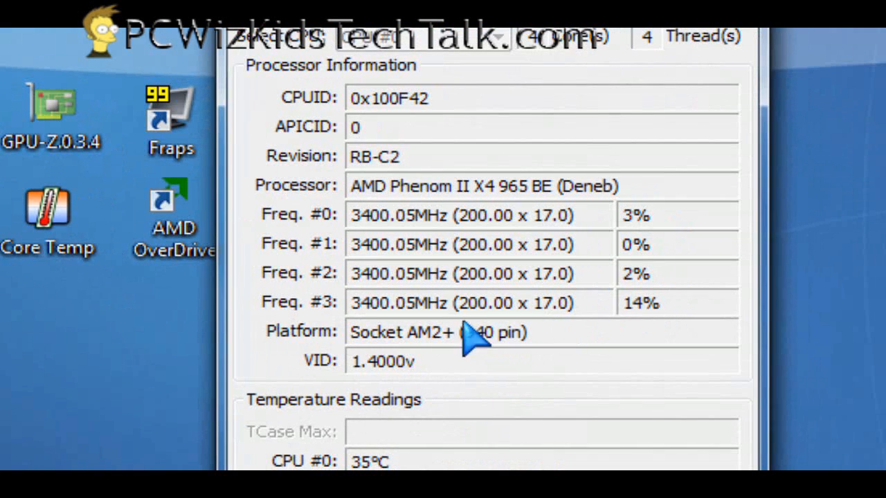
pyautogui.moveTo(553, 349)
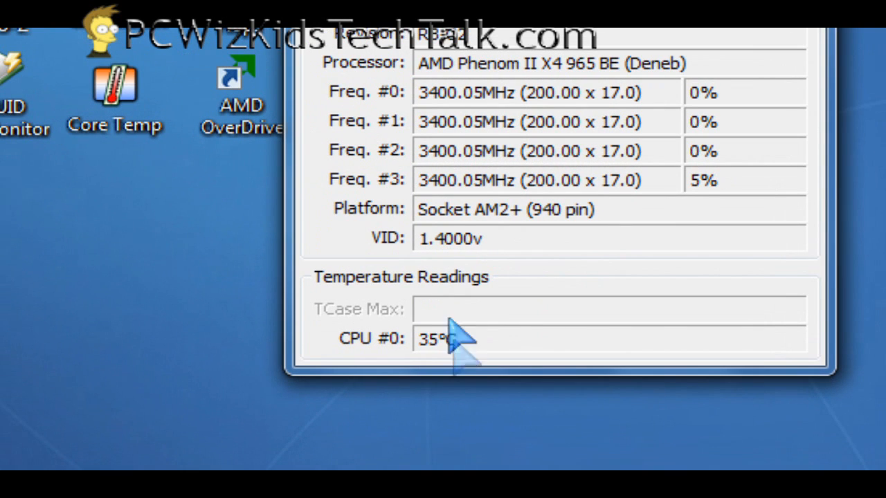
# Switch the temperature unit to Fahrenheit so CPU #0 reads 94°F, then browse the Tools and File menus
pyautogui.click(435, 84)
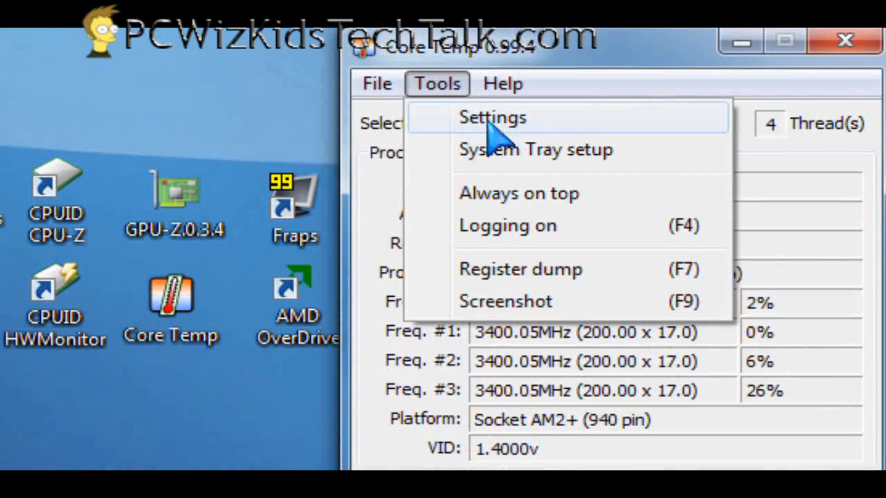
pyautogui.click(493, 116)
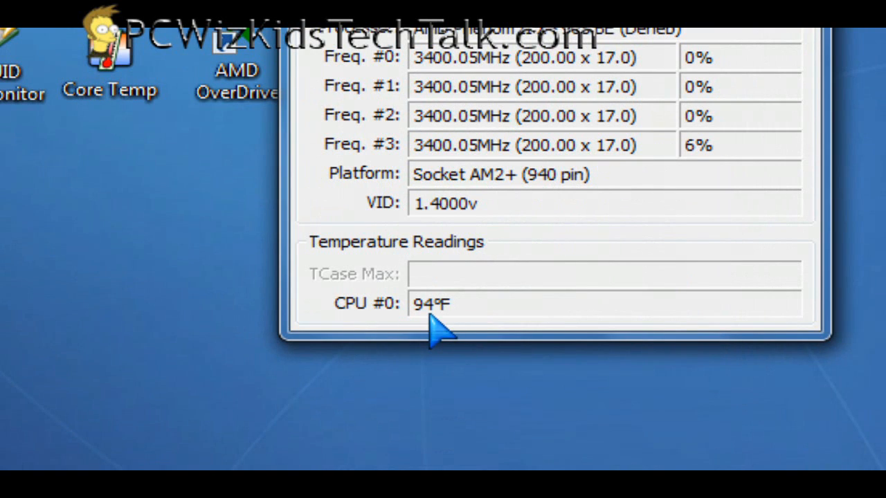
pyautogui.click(437, 83)
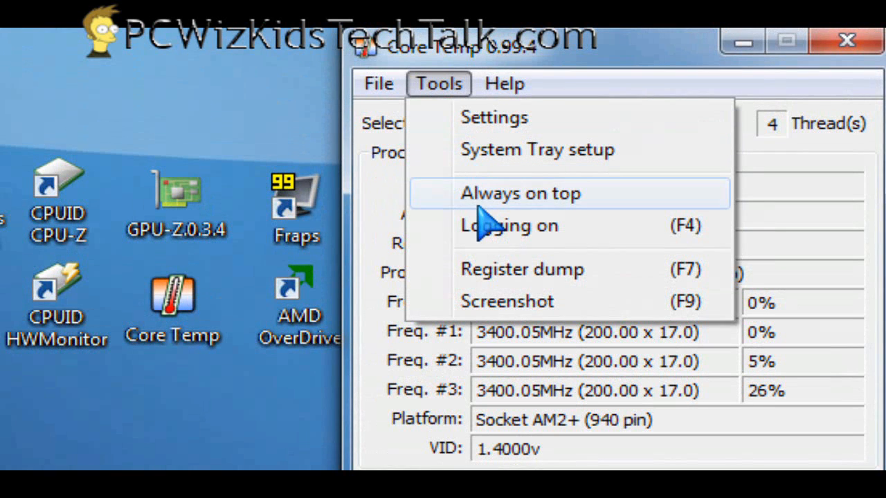
pyautogui.moveTo(495, 316)
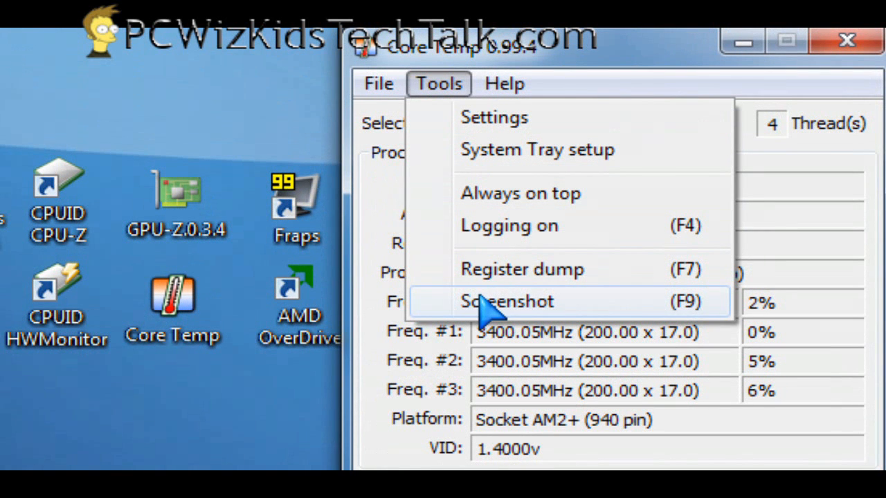
pyautogui.click(396, 101)
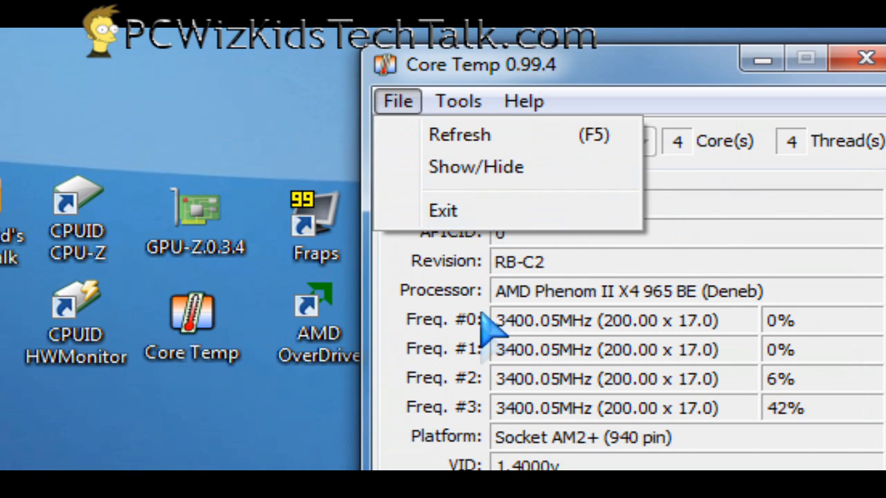